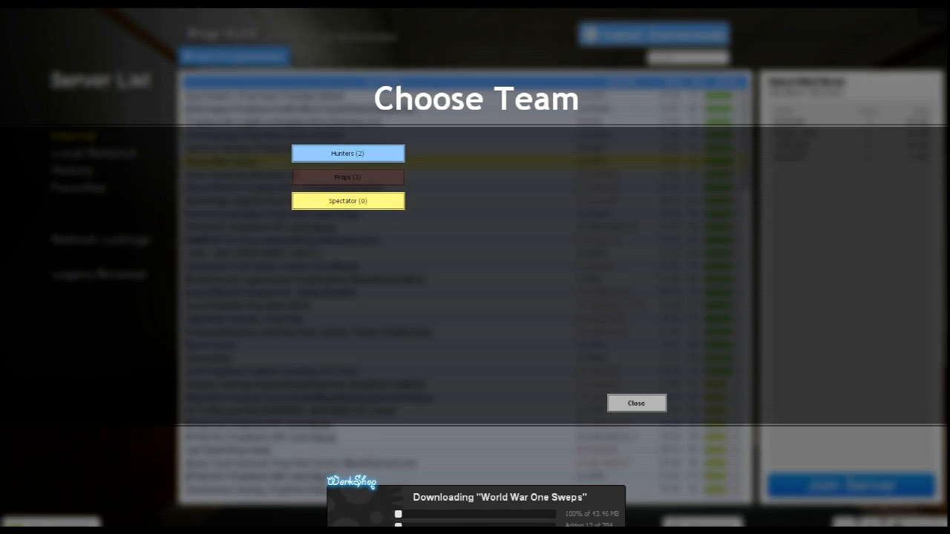
Step: Pick Hunters in the Choose Team dialog to spawn with a crowbar
left_click(636, 403)
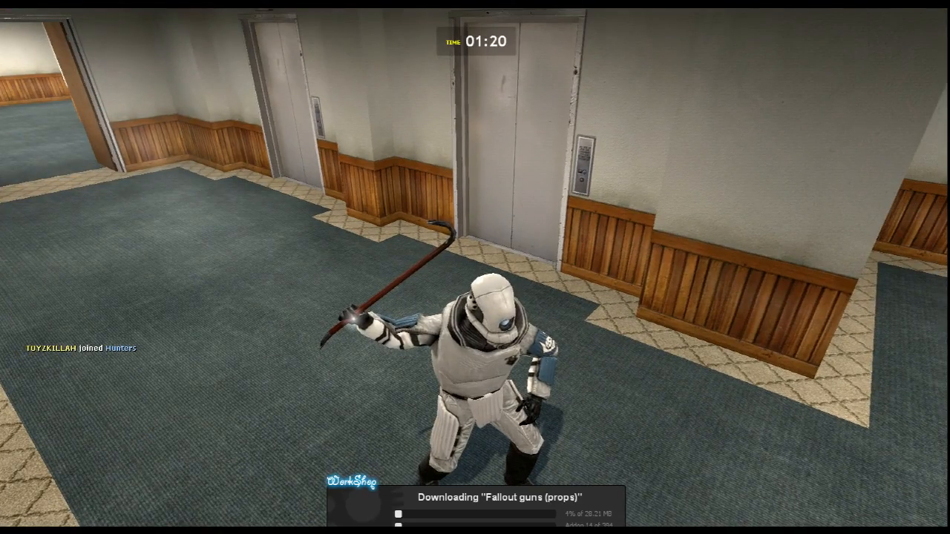
Step: Check the scoreboard while hunting from the elevator hallway toward the snowy courtyard
key("tab")
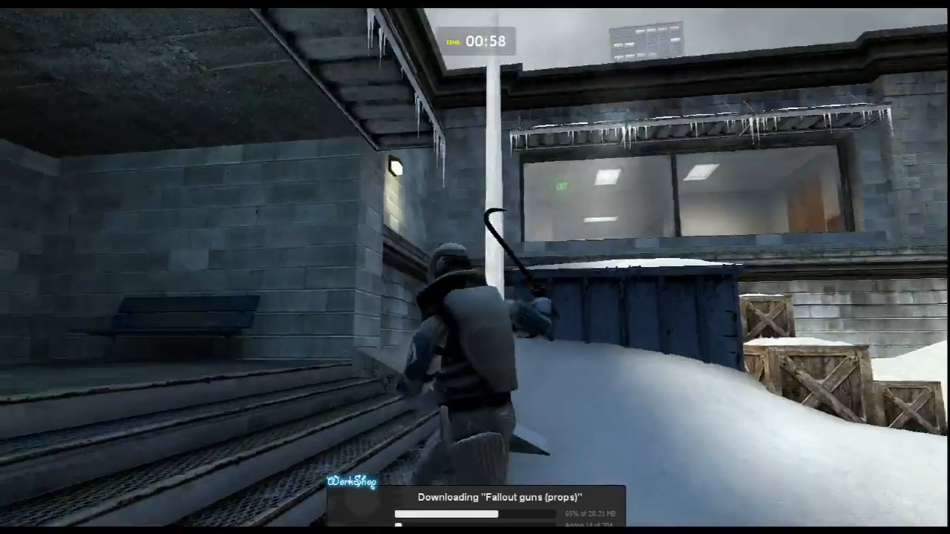
key("Tab")
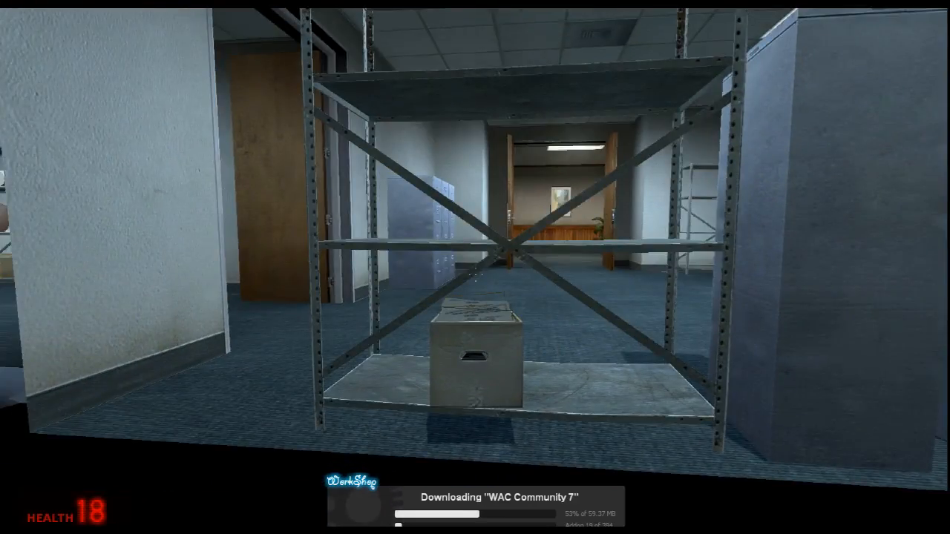
mouse_move(475, 267)
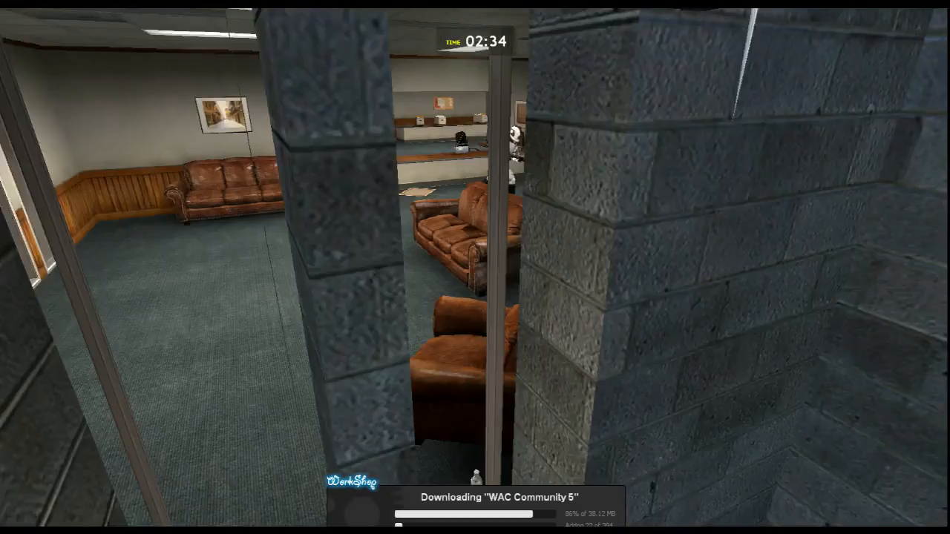
mouse_move(475, 268)
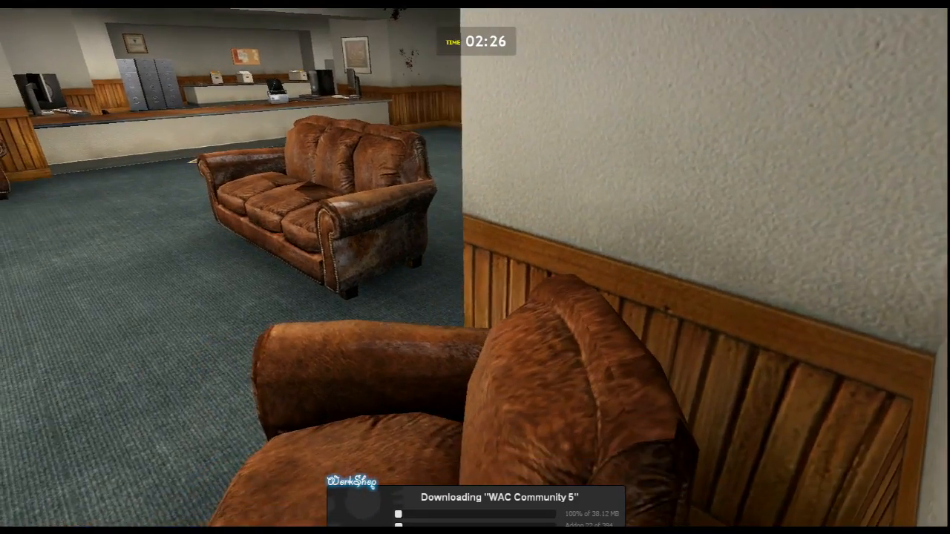
mouse_move(475, 267)
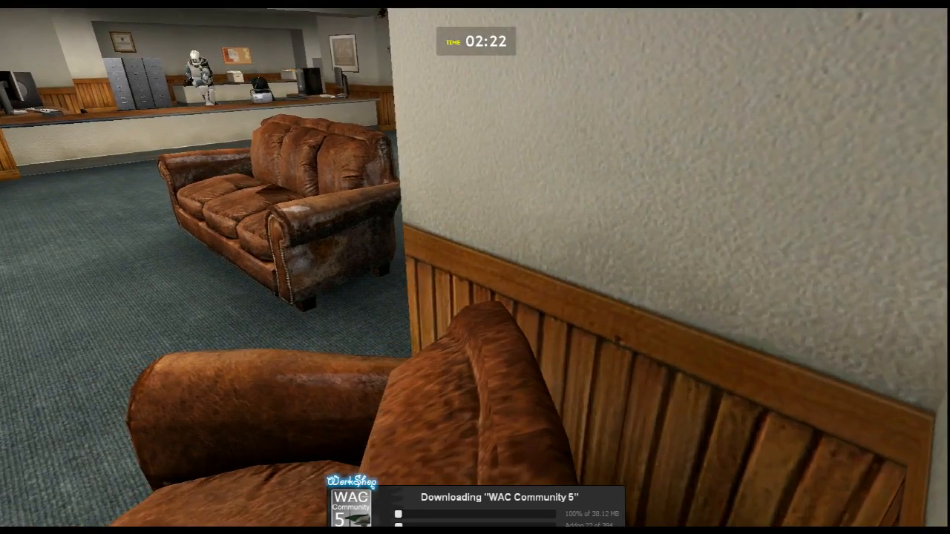
mouse_move(475, 268)
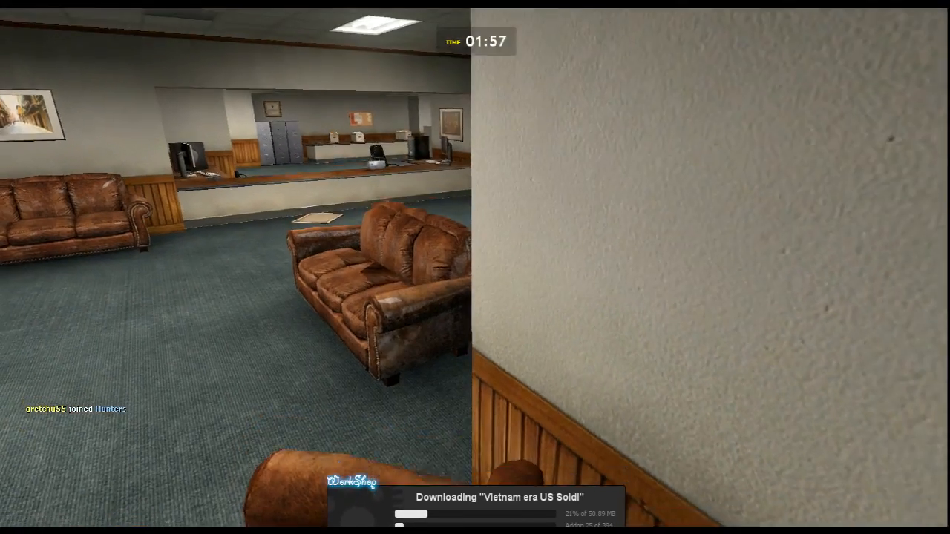
mouse_move(475, 267)
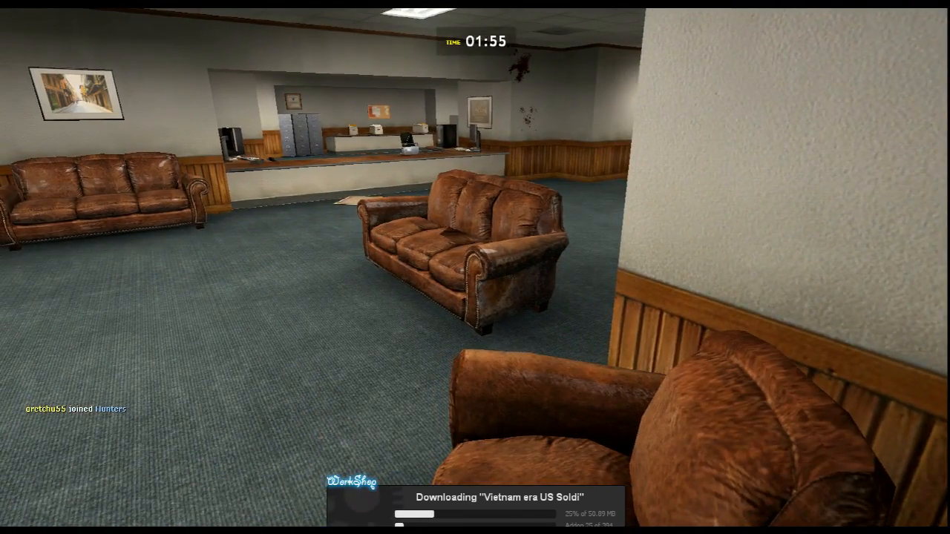
mouse_move(475, 267)
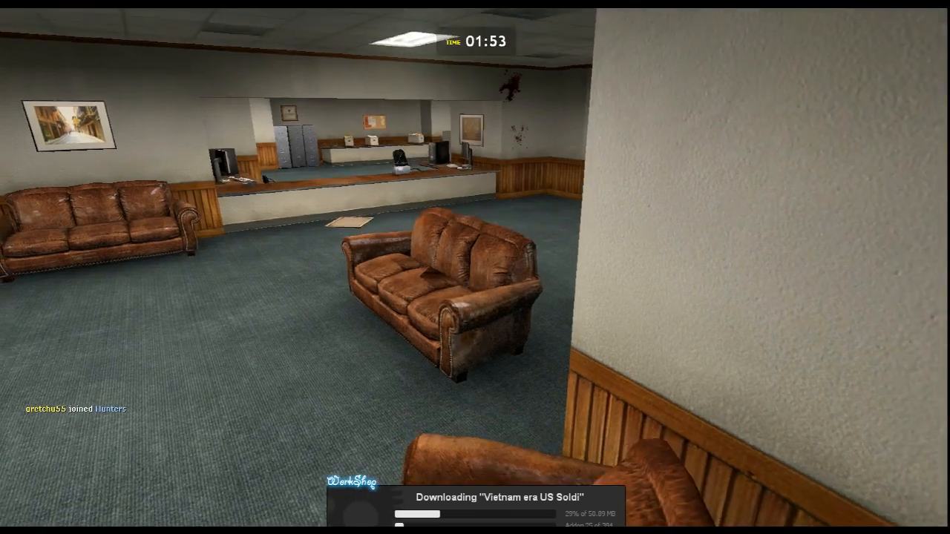
mouse_move(475, 268)
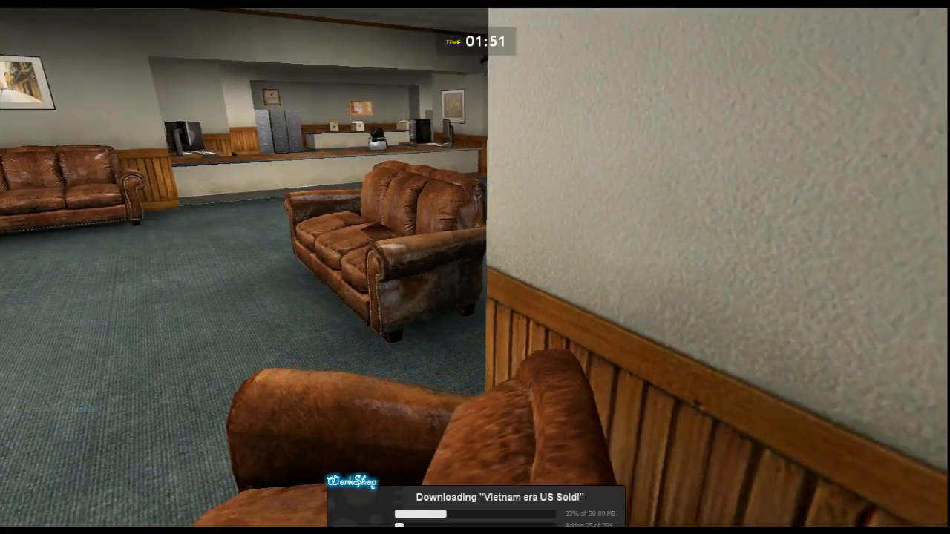
mouse_move(475, 267)
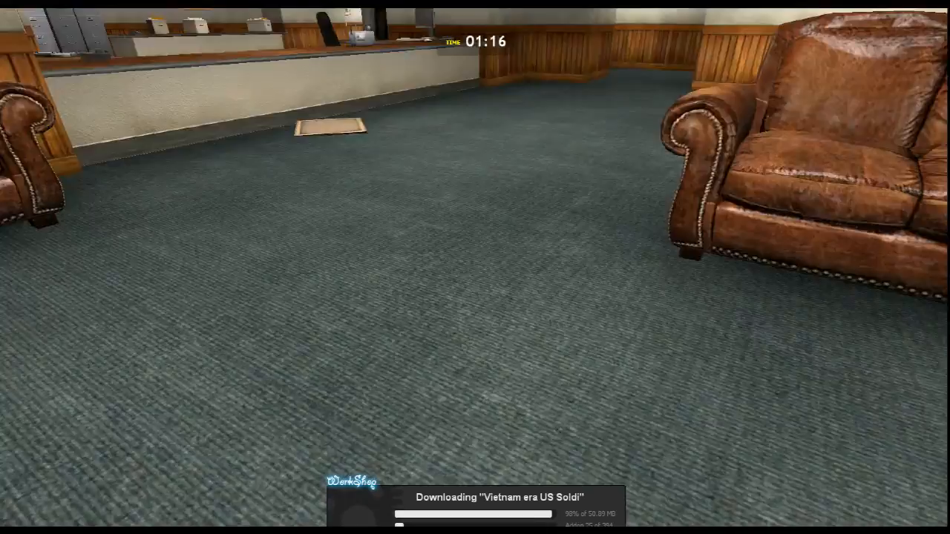
mouse_move(475, 267)
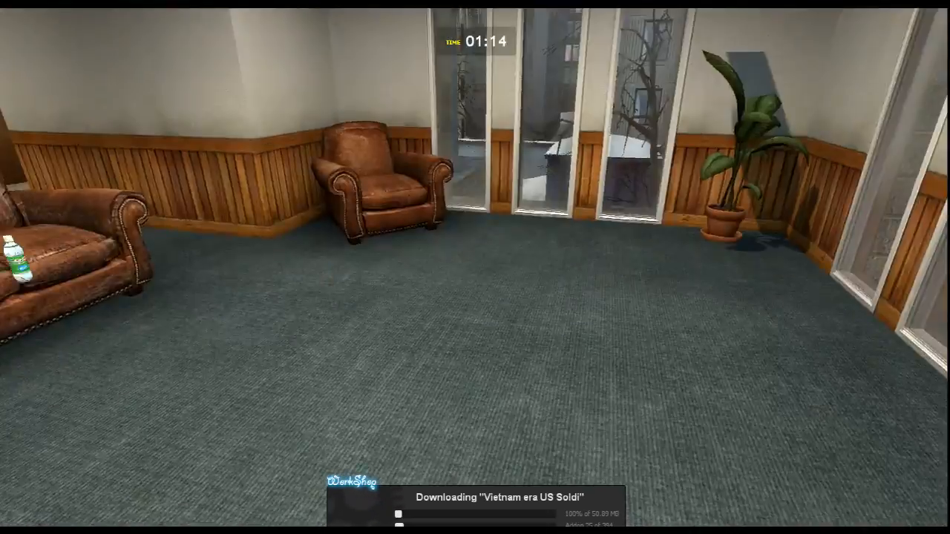
mouse_move(475, 267)
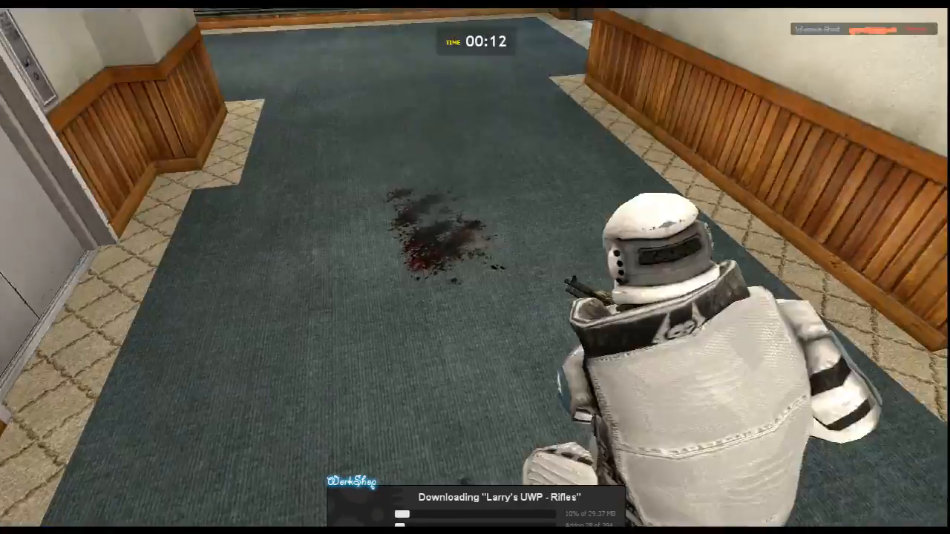
mouse_move(475, 268)
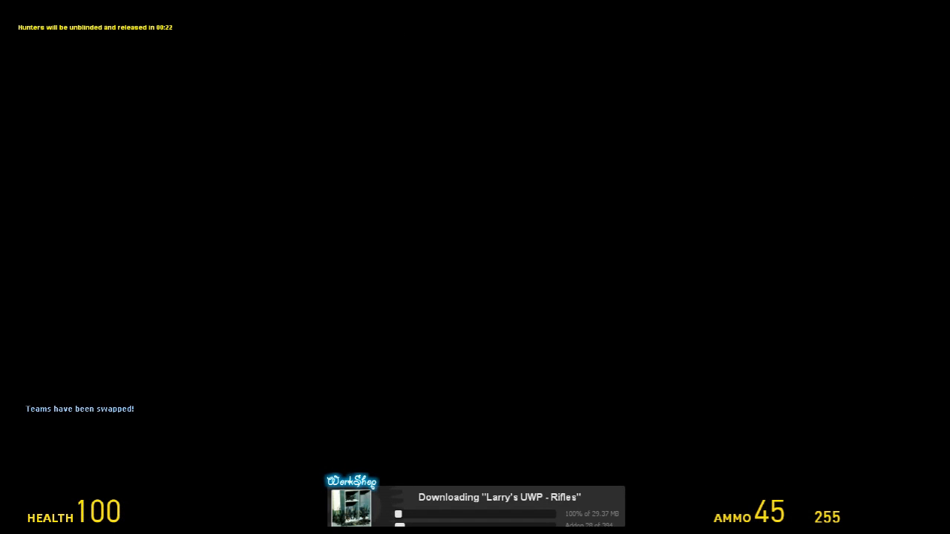
Step: Bring up the team scores while roaming the office rooms with the SMG
key("Tab")
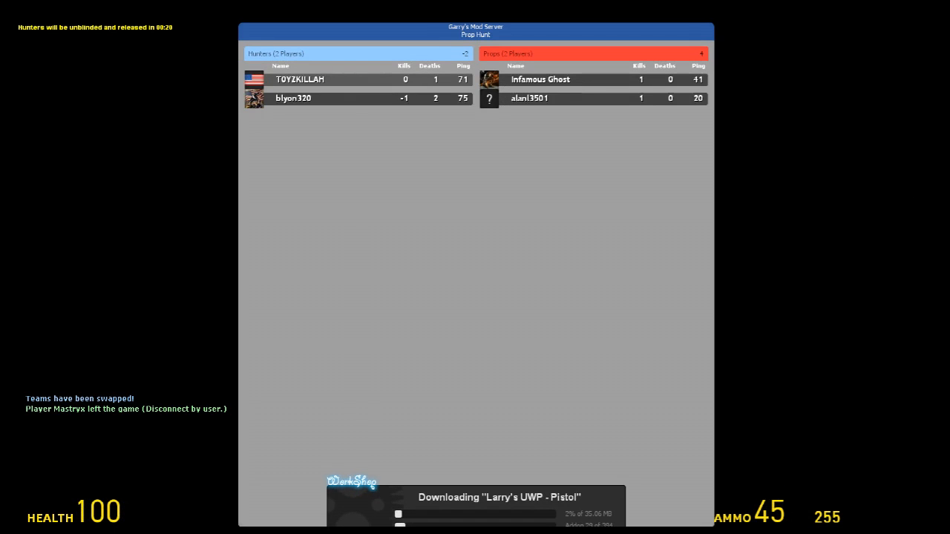
key("tab")
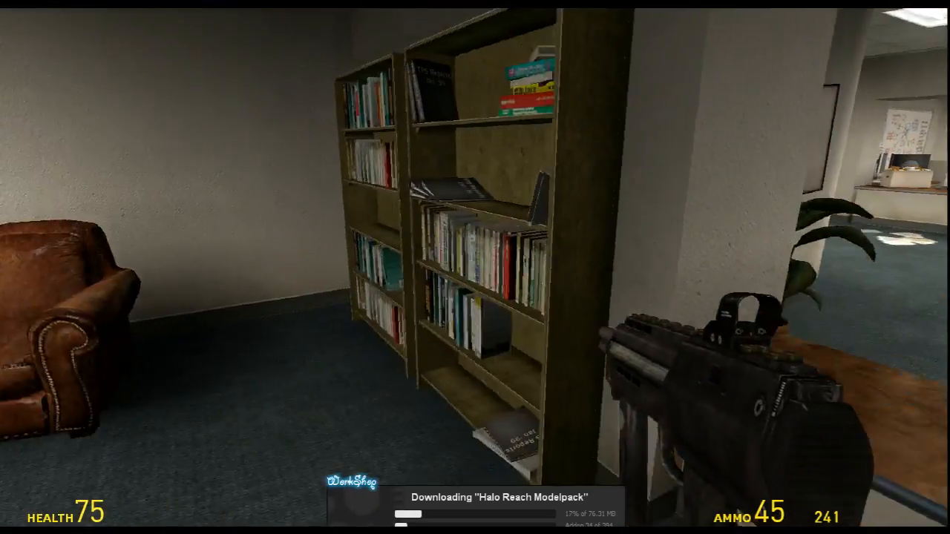
mouse_move(475, 267)
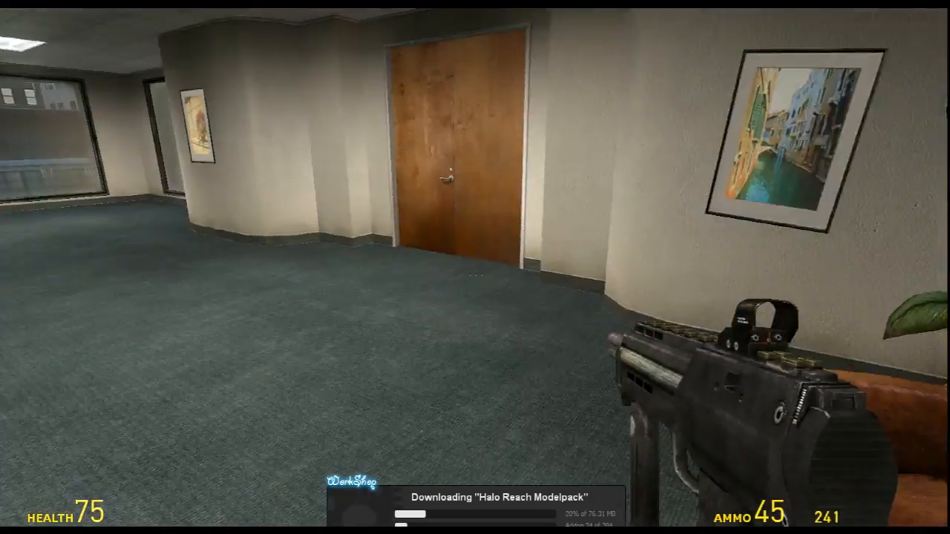
mouse_move(475, 268)
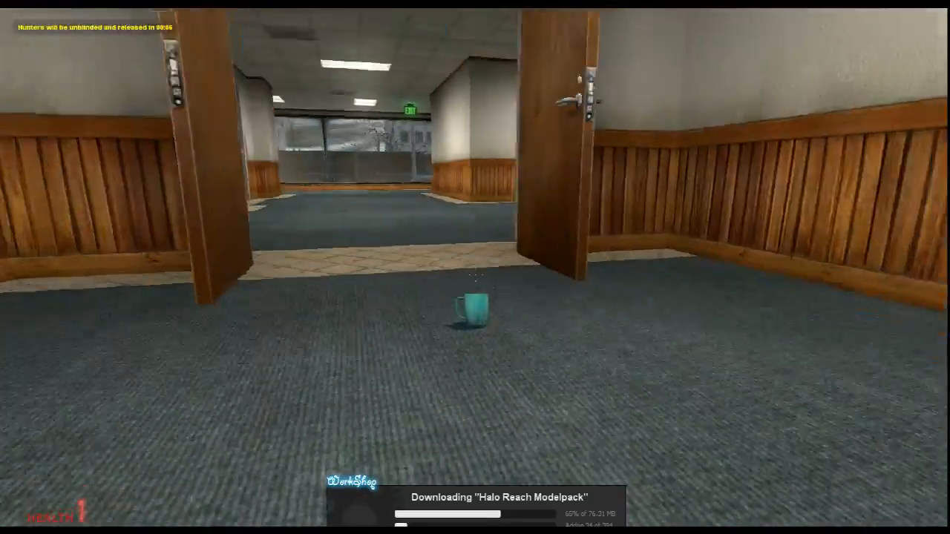
Step: Move the mug prop forward through the hallway toward the grey filing partitions
key("w")
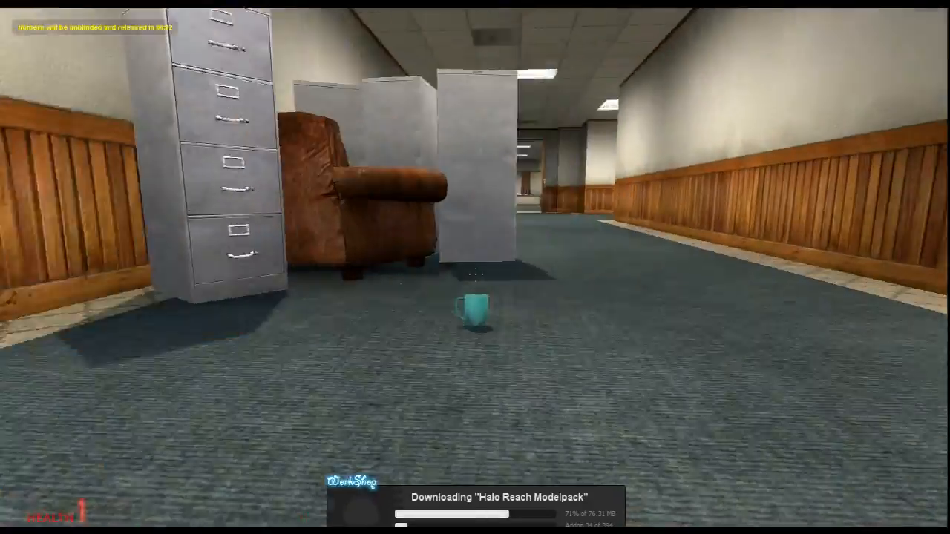
mouse_move(475, 267)
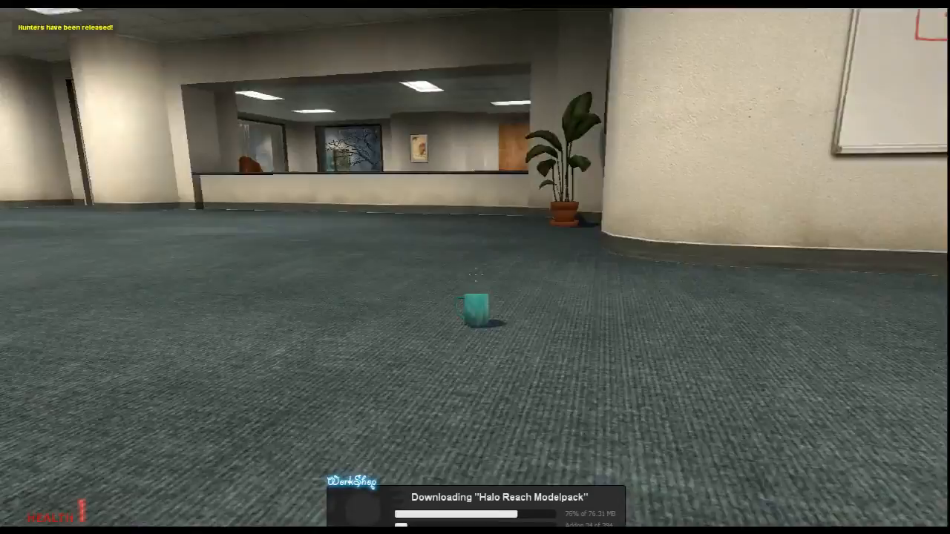
mouse_move(475, 267)
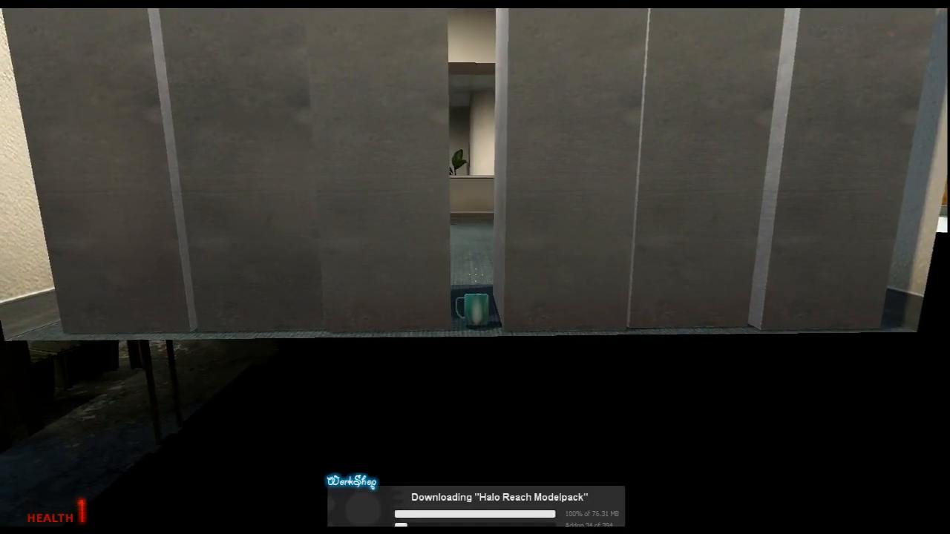
Step: Check the scoreboard while the mug stays still between the grey partitions
key("Tab")
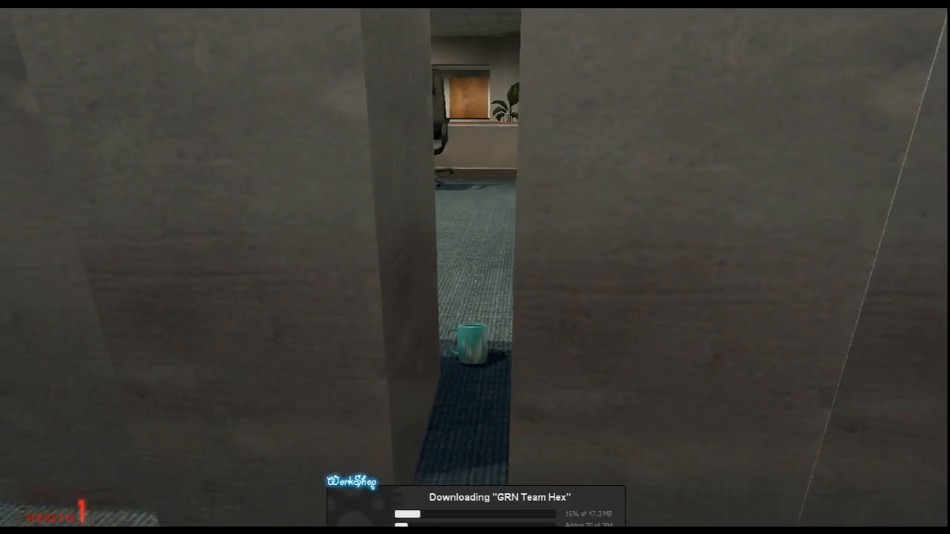
mouse_move(475, 268)
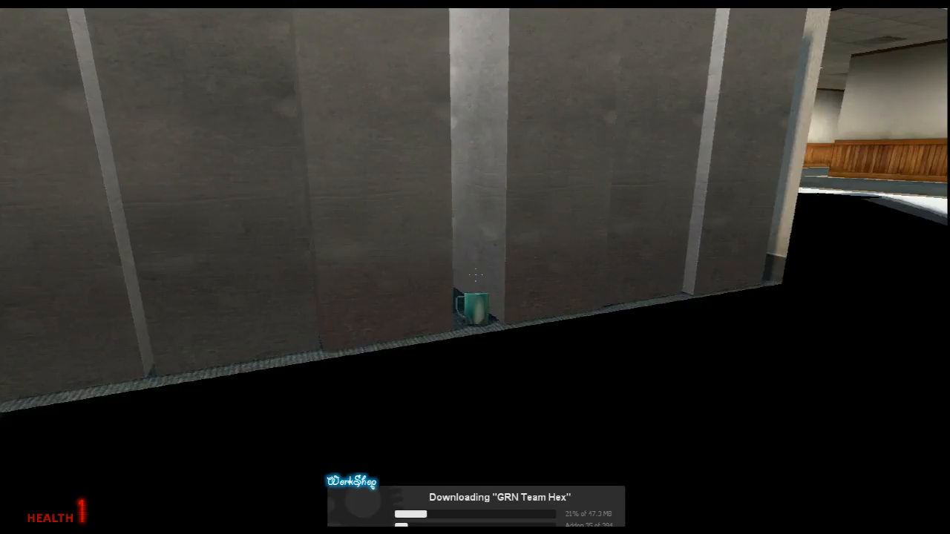
mouse_move(475, 267)
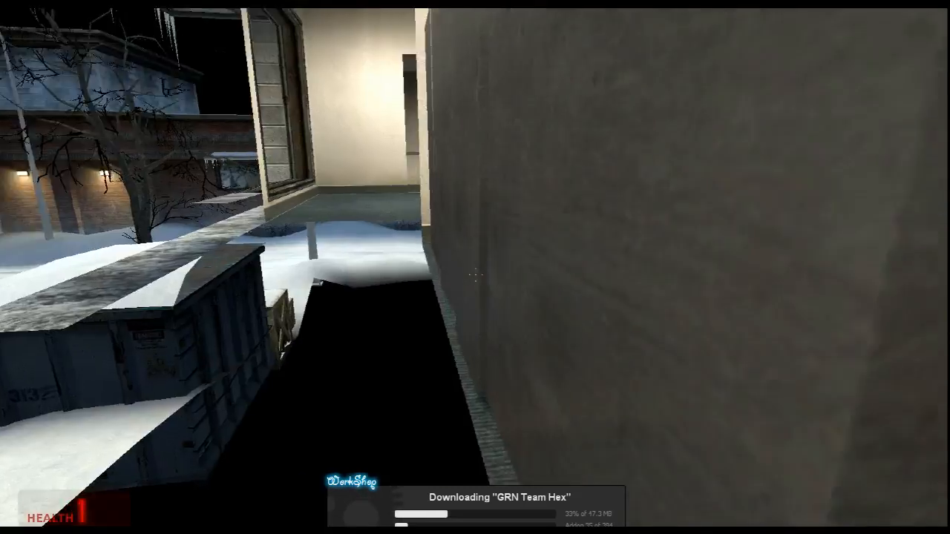
mouse_move(475, 267)
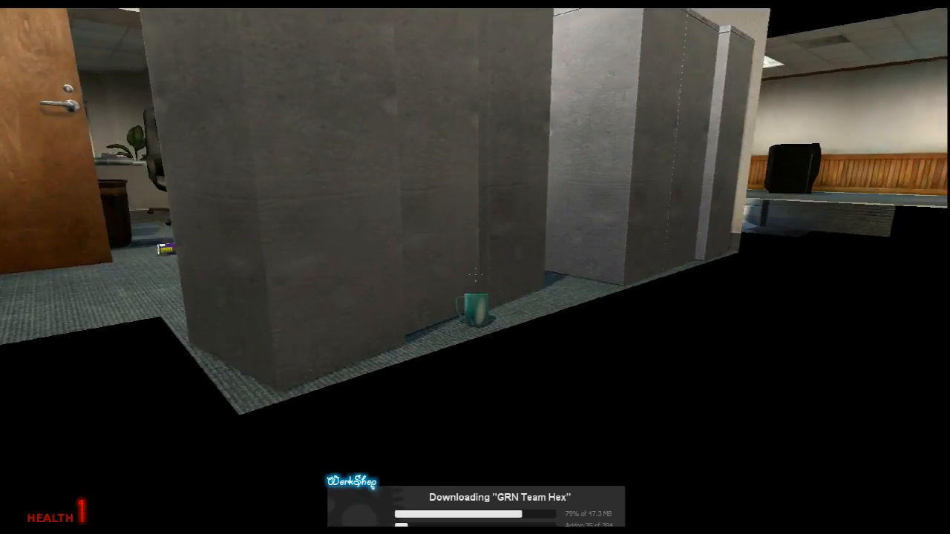
mouse_move(475, 267)
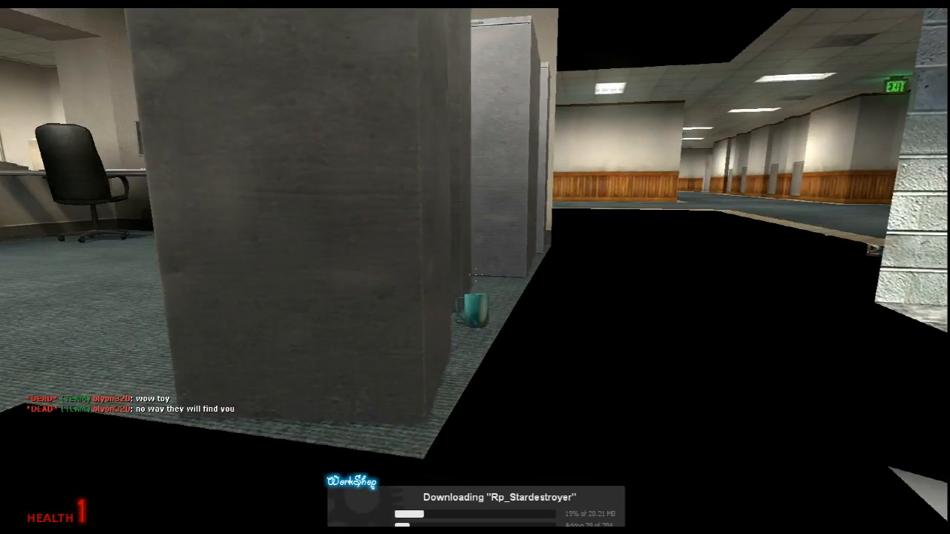
mouse_move(475, 267)
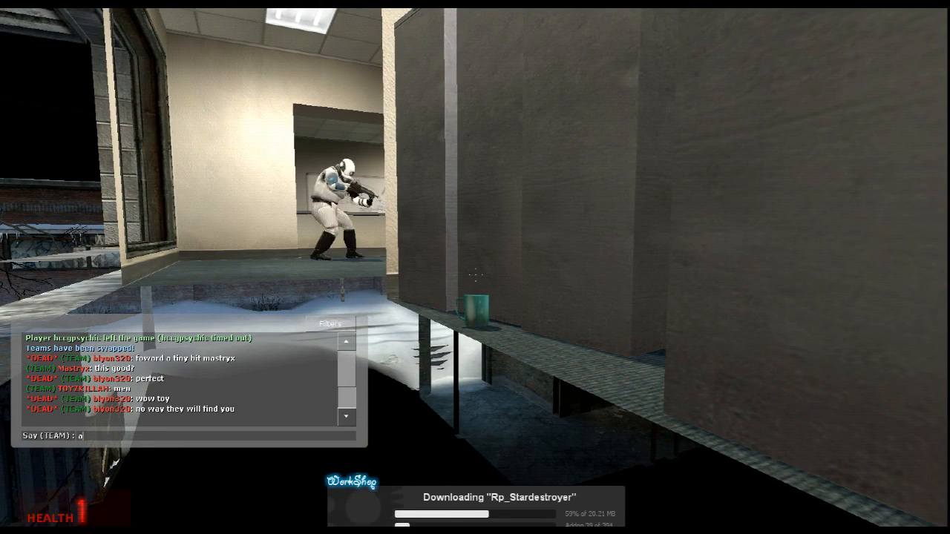
Step: Send 'and thanks' in team chat, then check the scoreboard from the hiding spot
type("and thanks")
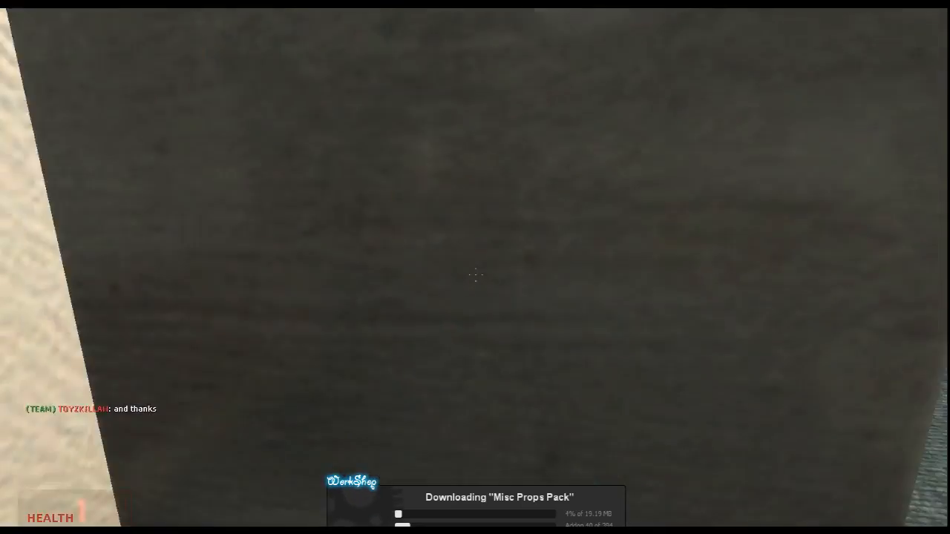
mouse_move(475, 268)
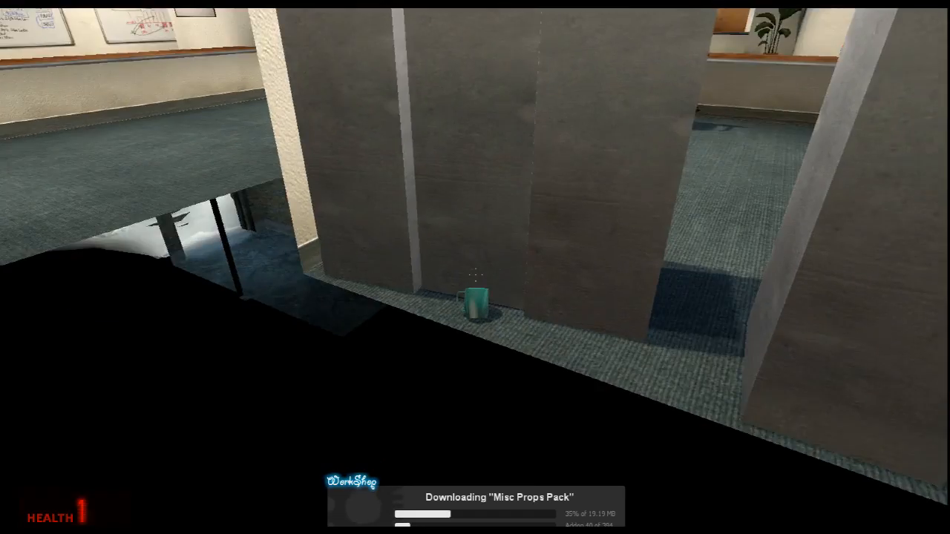
mouse_move(475, 267)
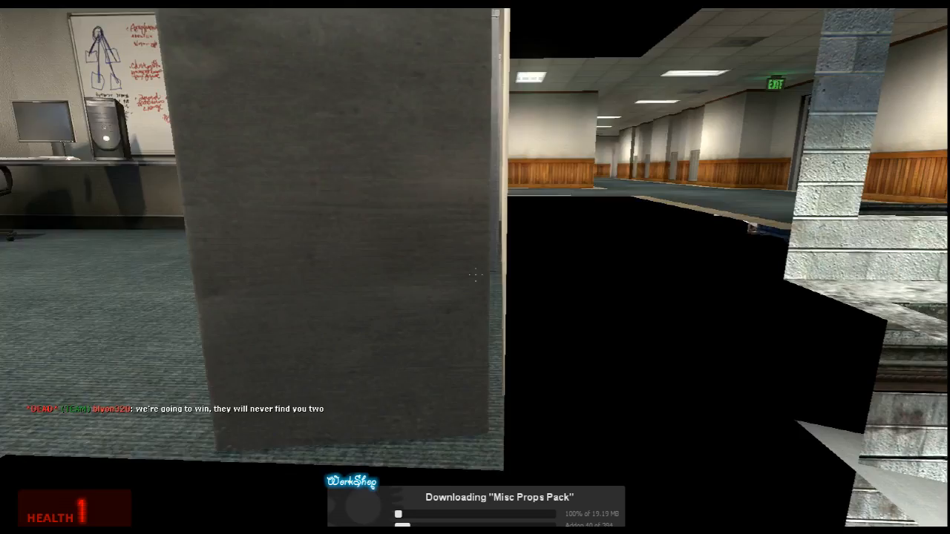
key("tab")
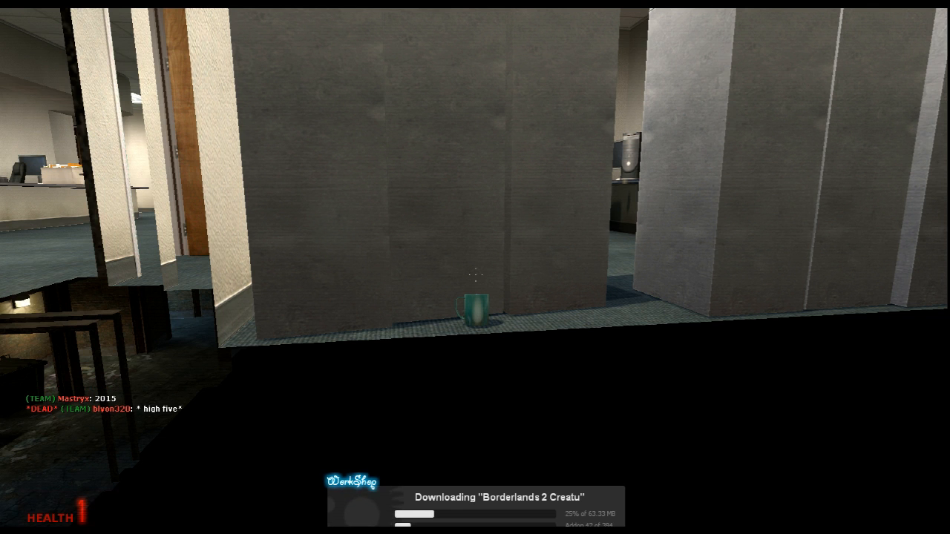
key("y")
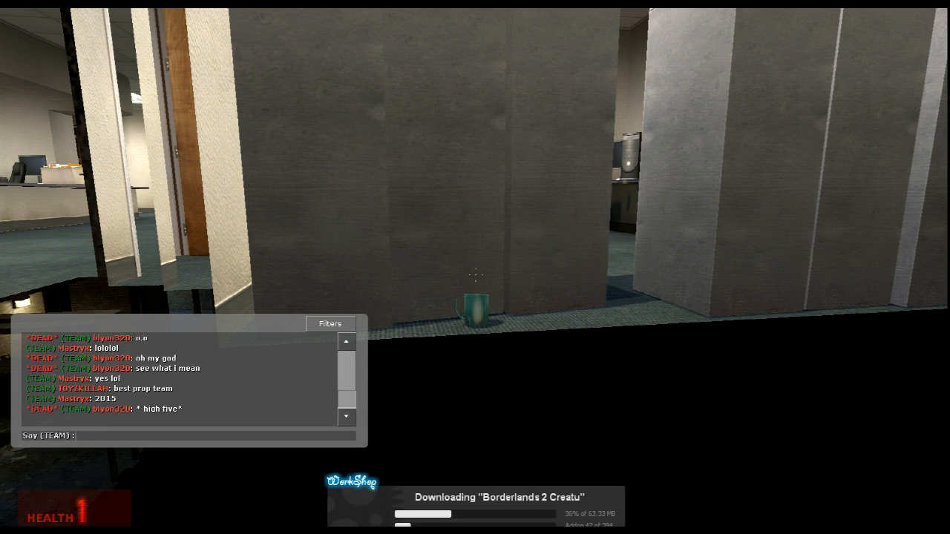
type("*hive")
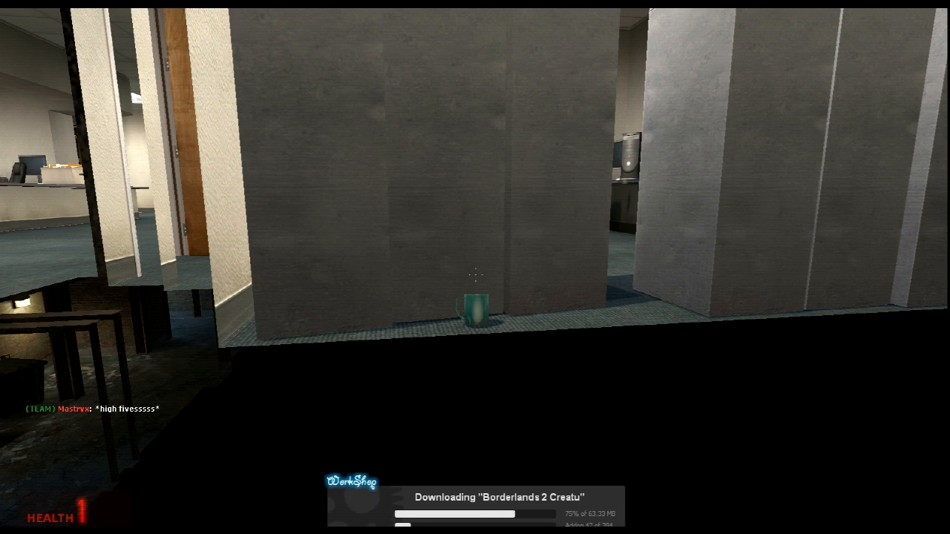
mouse_move(475, 267)
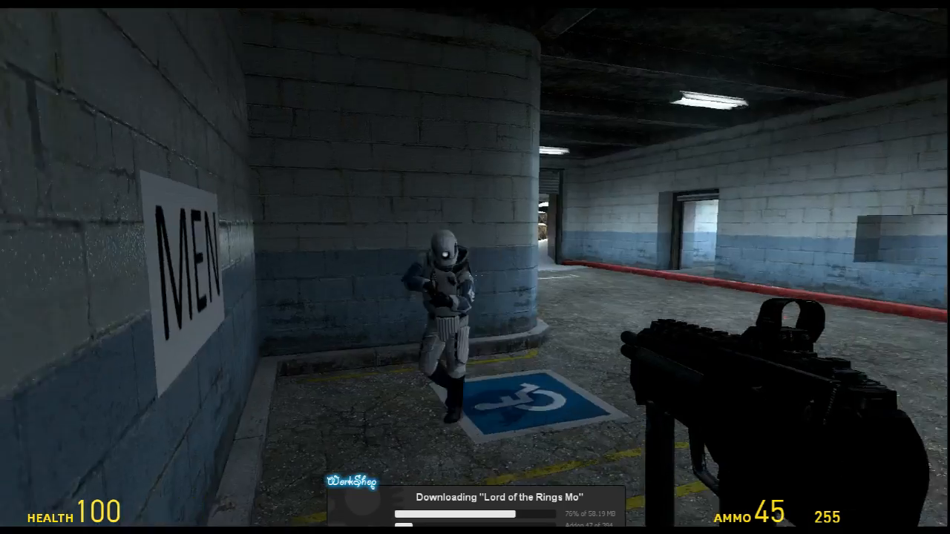
mouse_move(475, 267)
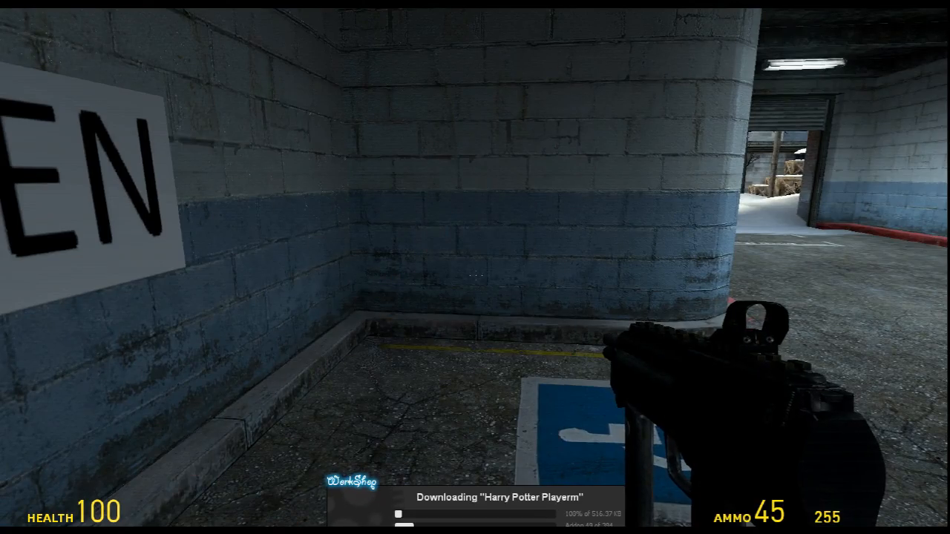
mouse_move(475, 267)
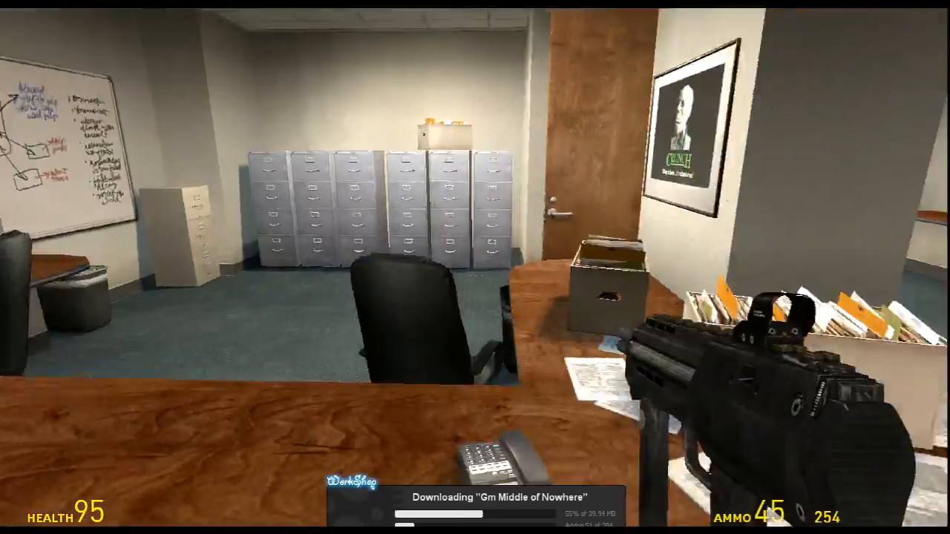
mouse_move(475, 267)
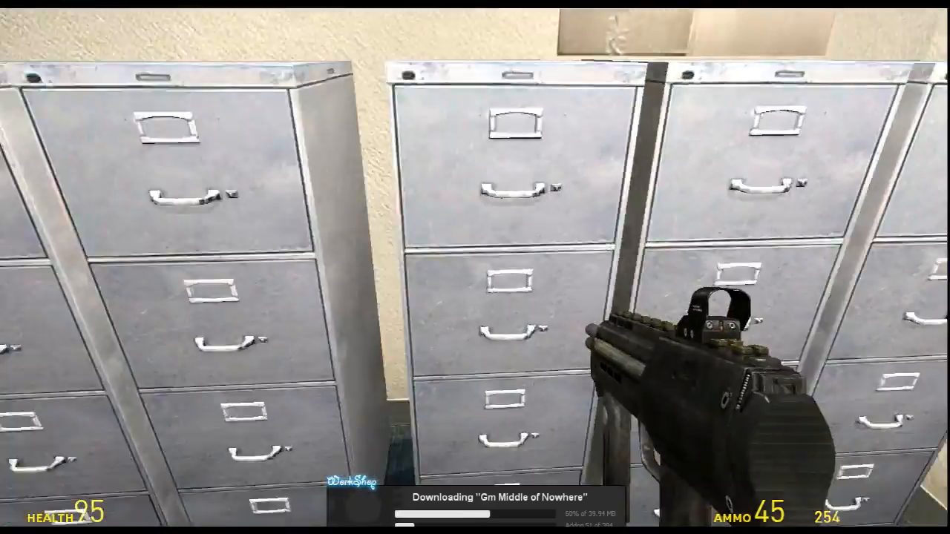
mouse_move(475, 267)
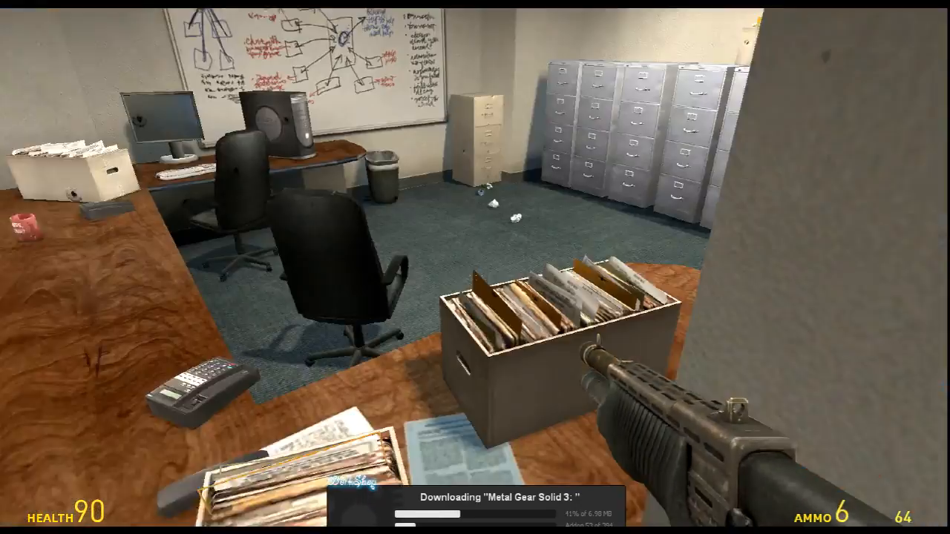
mouse_move(297, 267)
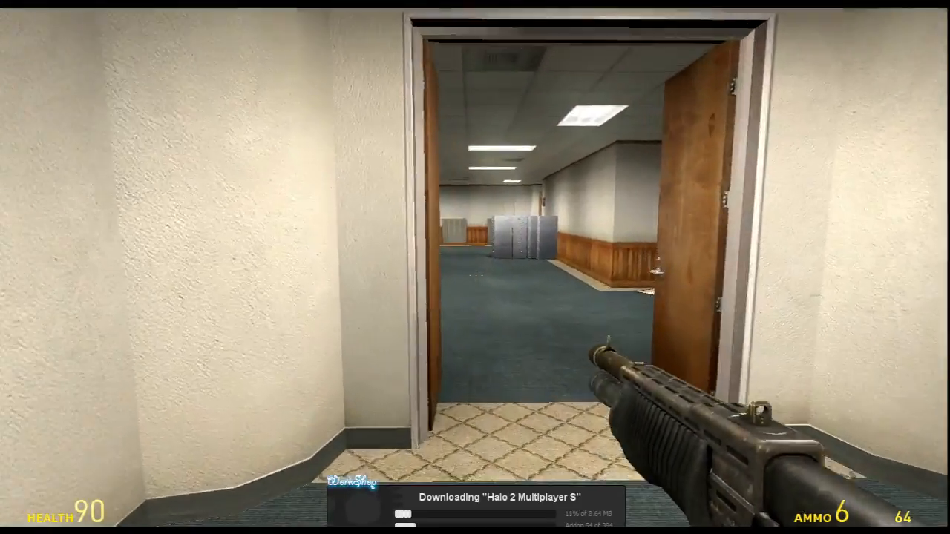
Step: Walk down the carpeted hallway past the black cabinet toward the stairwell
key("w")
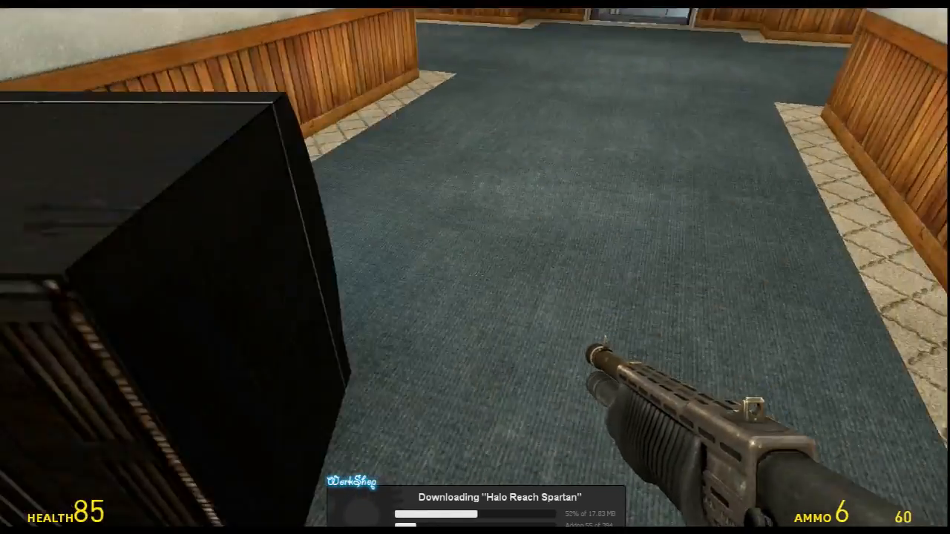
mouse_move(475, 267)
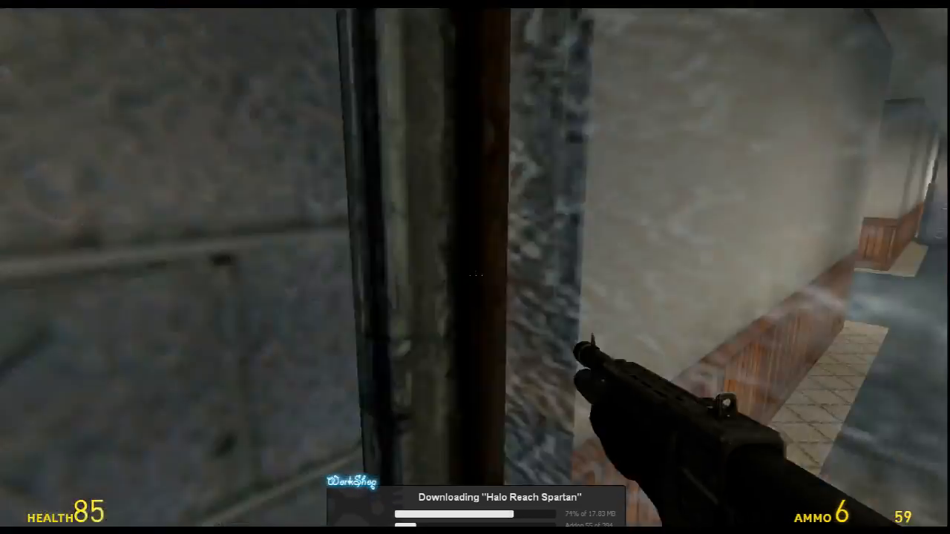
mouse_move(476, 268)
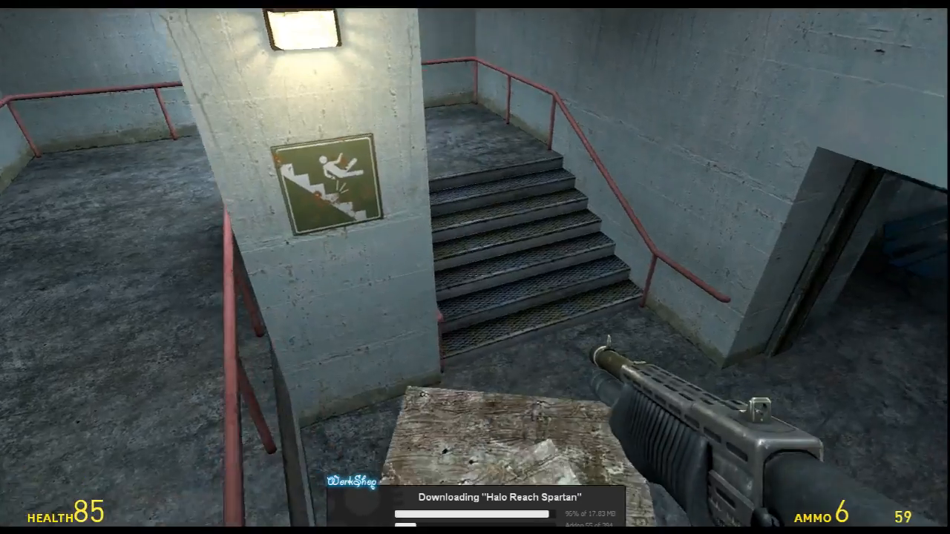
mouse_move(475, 268)
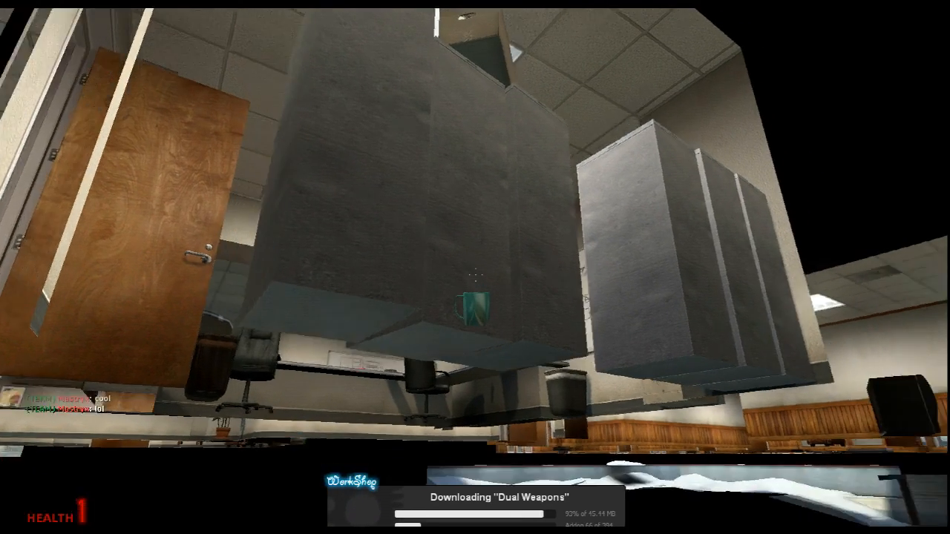
mouse_move(475, 267)
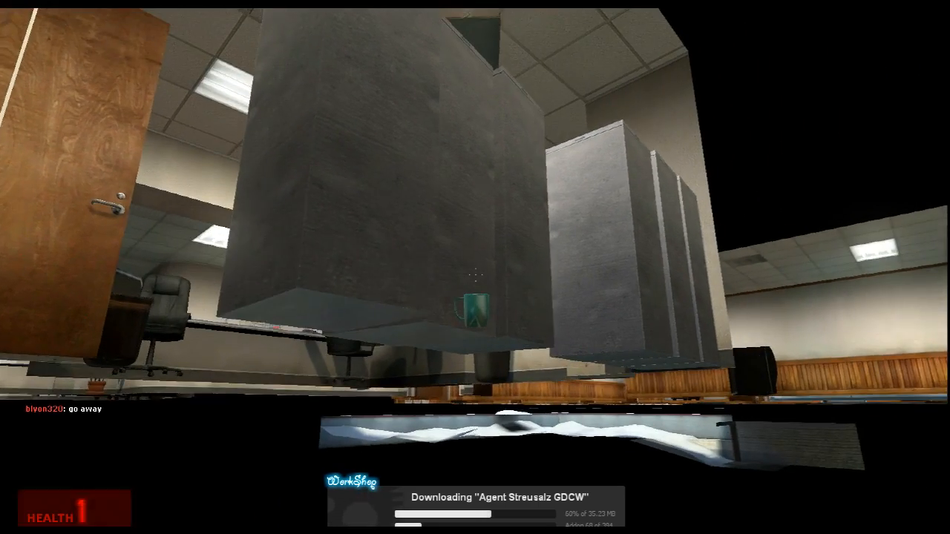
mouse_move(475, 267)
type("best prop")
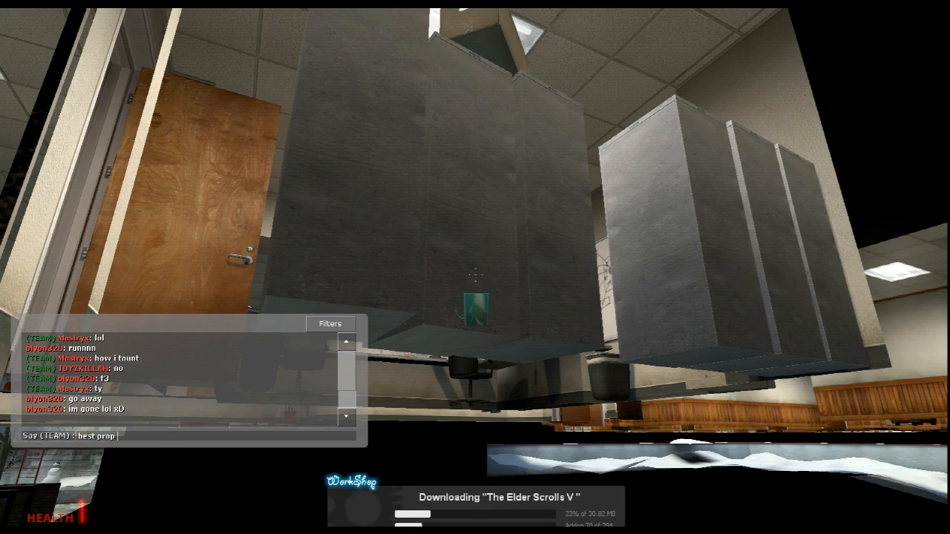
Step: Send 'best prop team' to team chat and start typing a 'best game' follow-up
key("Return")
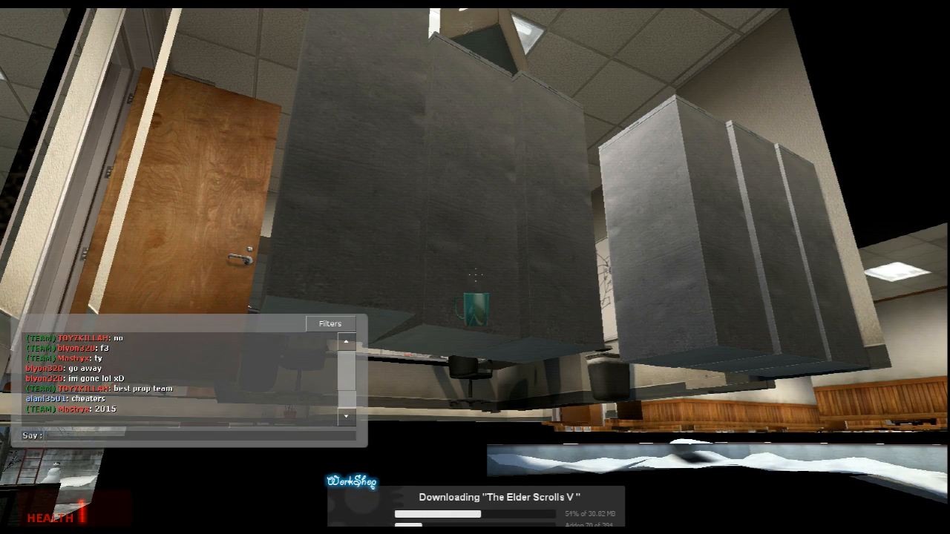
type("hes")
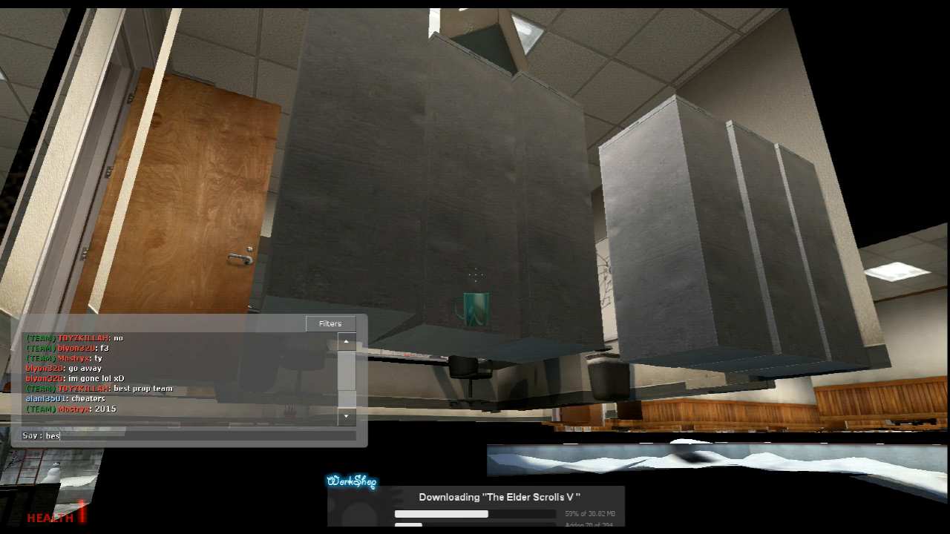
type("t game")
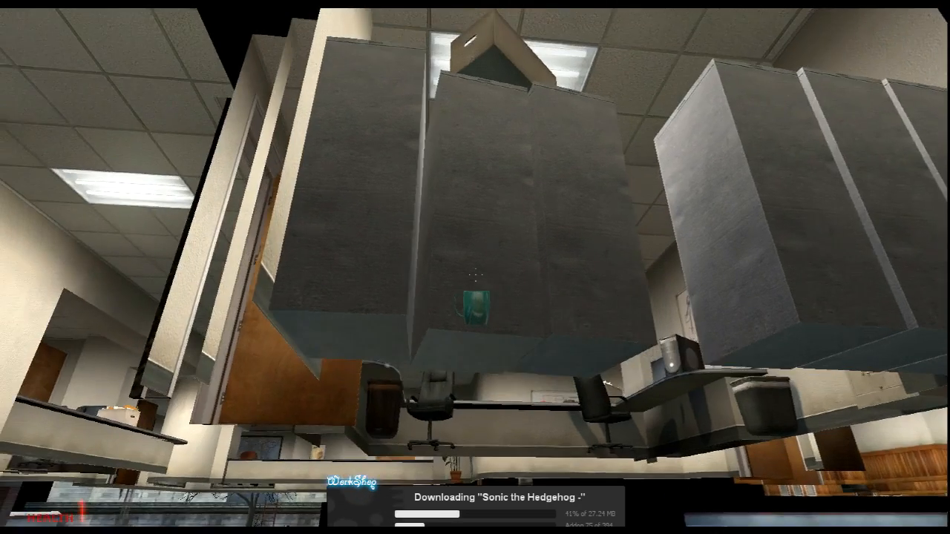
mouse_move(475, 267)
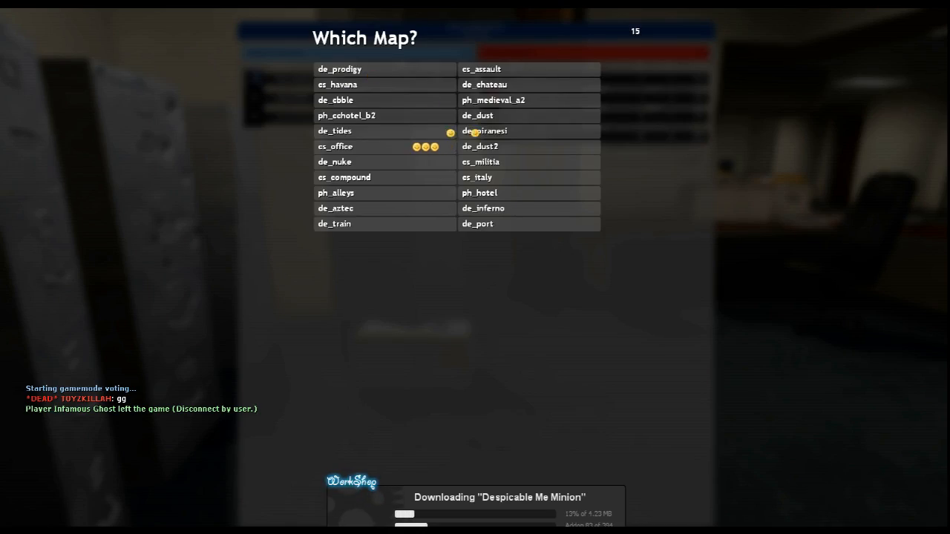
Step: Choose the cs_office entry on the Which Map? vote screen
left_click(335, 147)
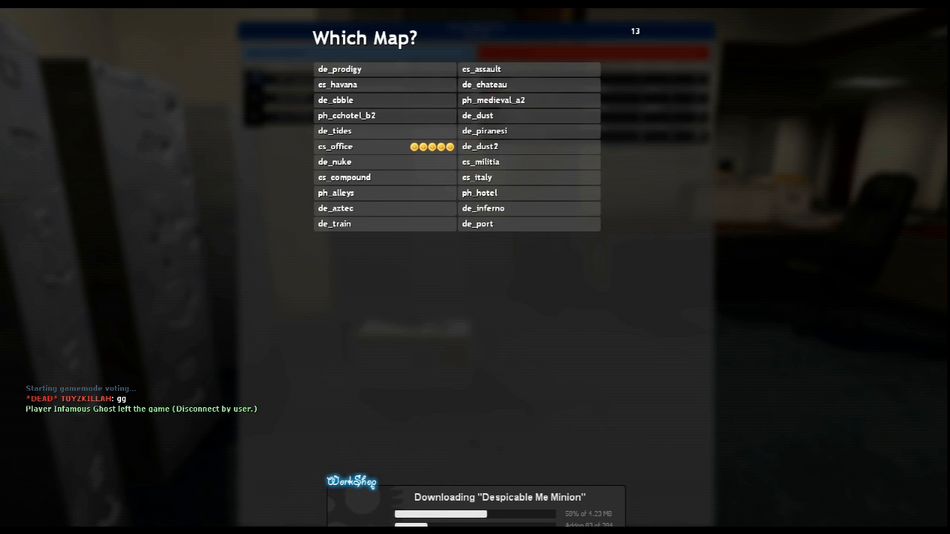